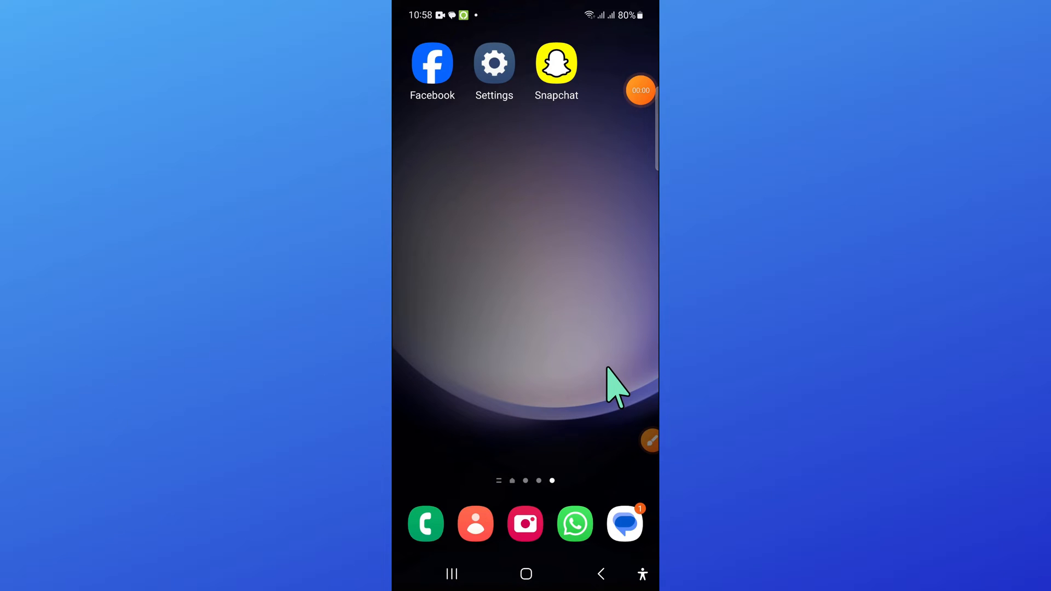
Step: Open the Settings app from the Android home screen
click(648, 440)
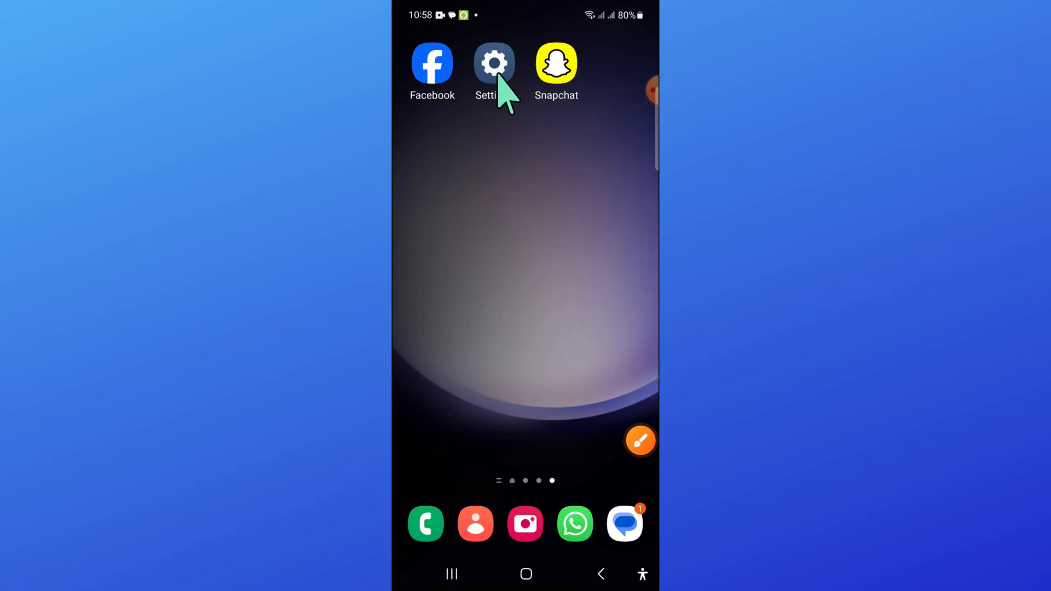
click(495, 63)
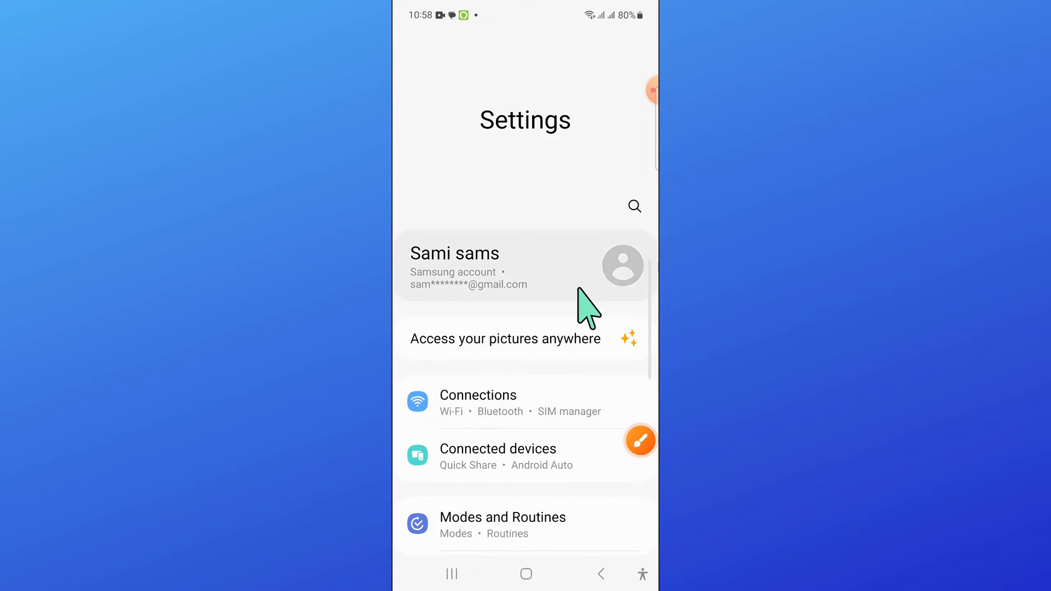
Step: Go to the Display settings page from the main Settings list
scroll(down, 3)
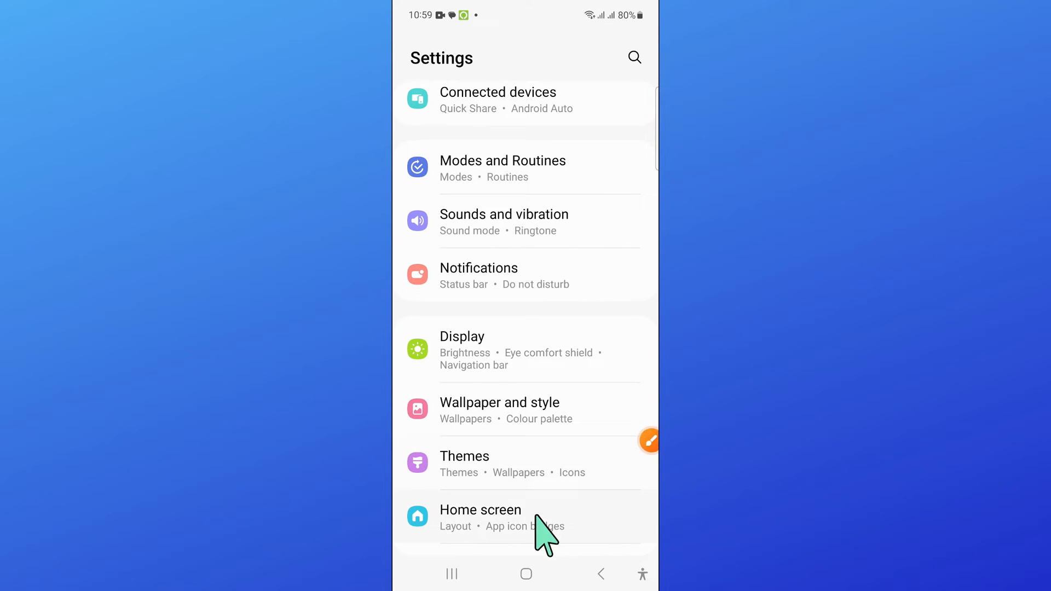
click(649, 441)
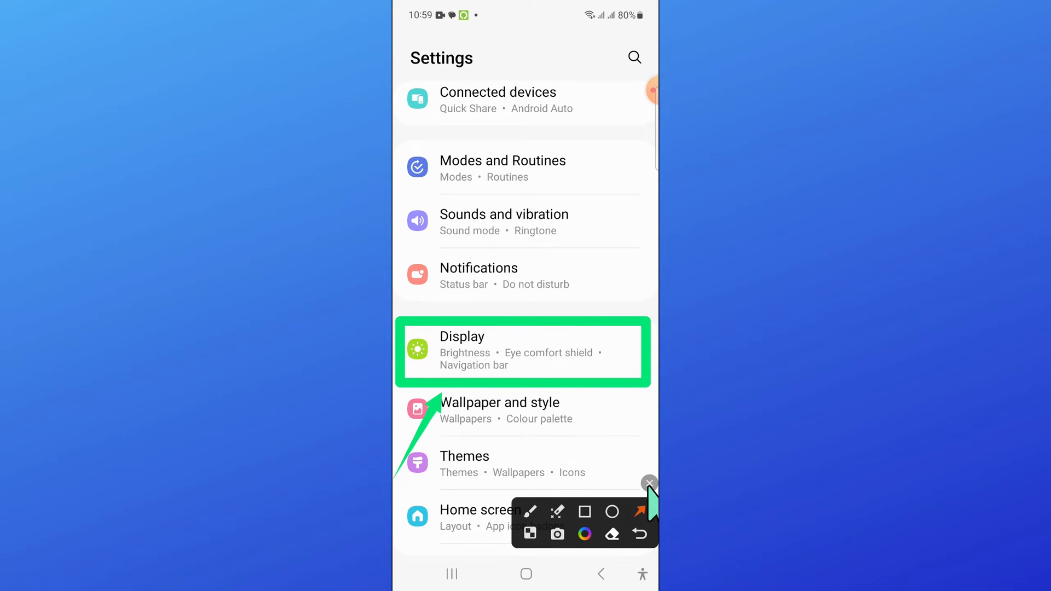
click(521, 351)
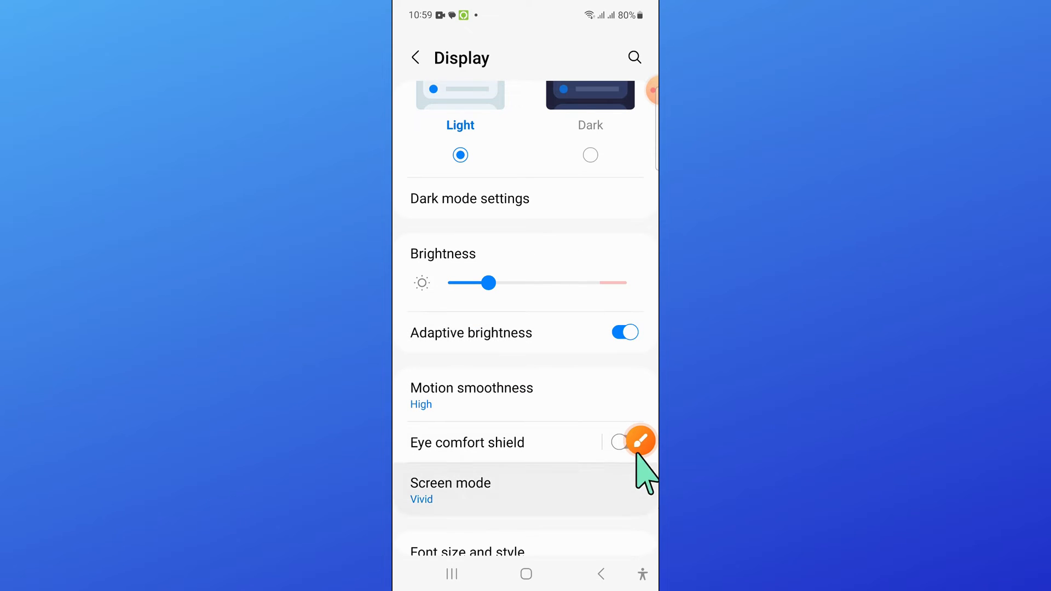
Step: Switch the Adaptive brightness toggle off
click(639, 440)
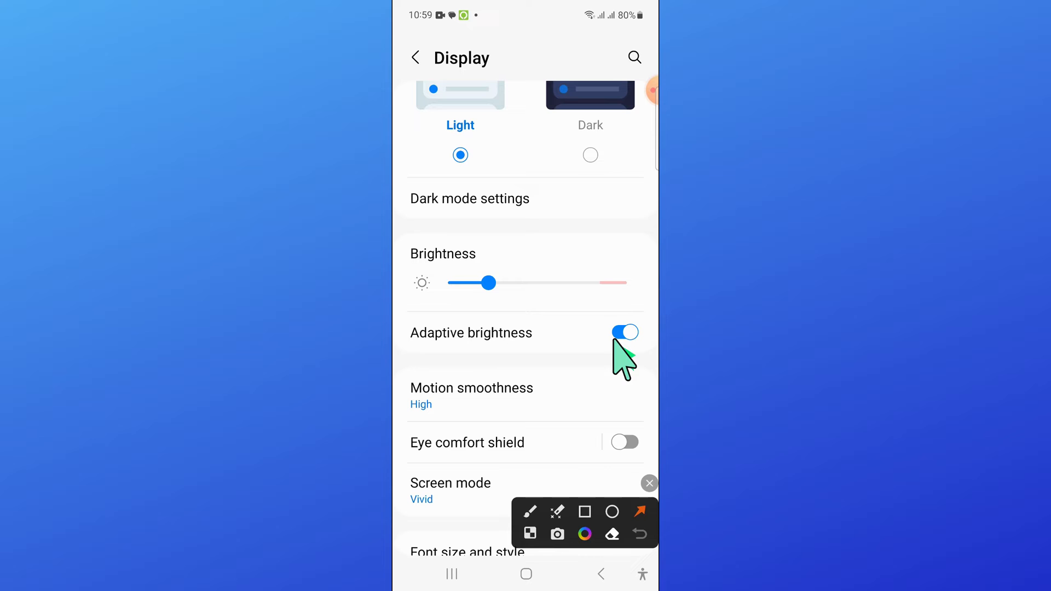
click(624, 333)
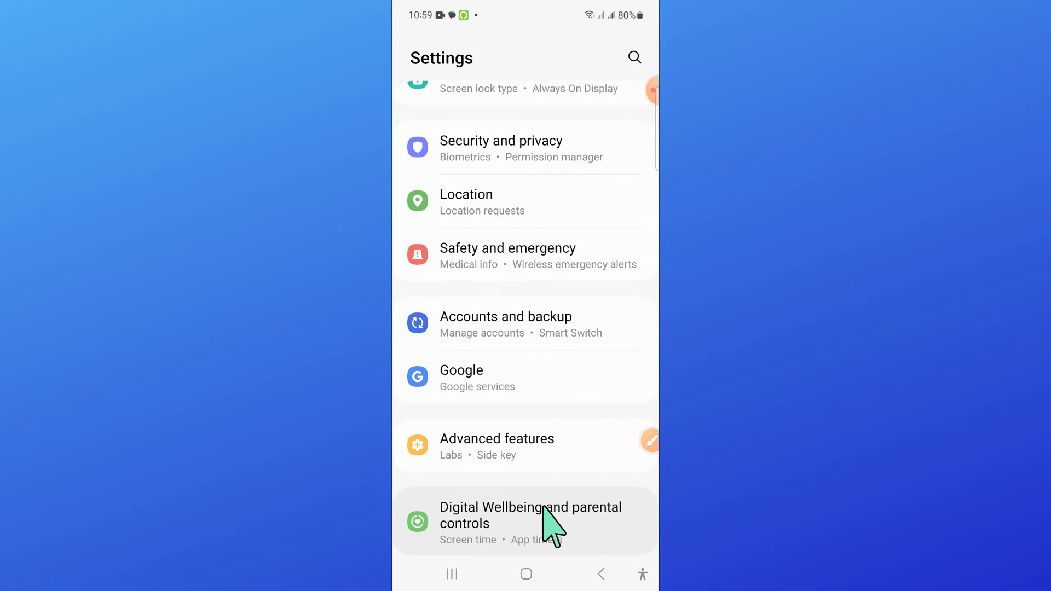
Step: Go to the General management page from the Settings list
scroll(down, 3)
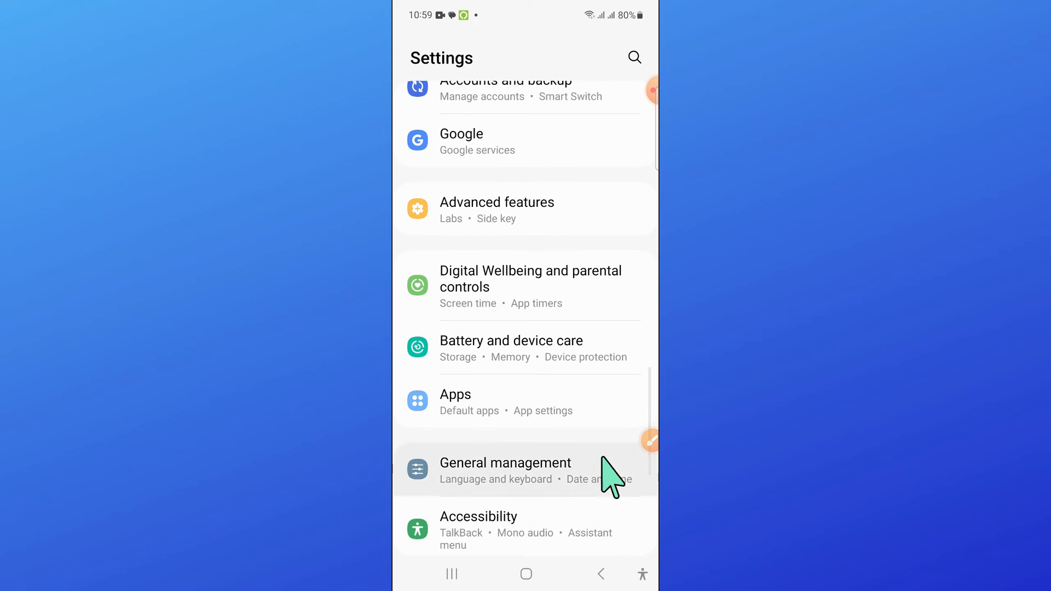
click(647, 440)
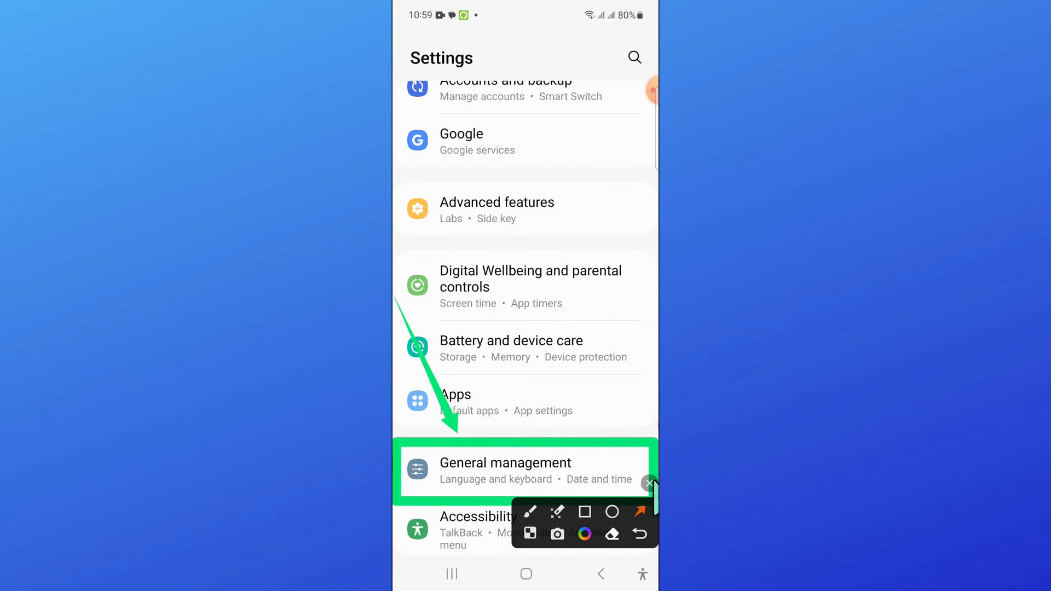
click(505, 462)
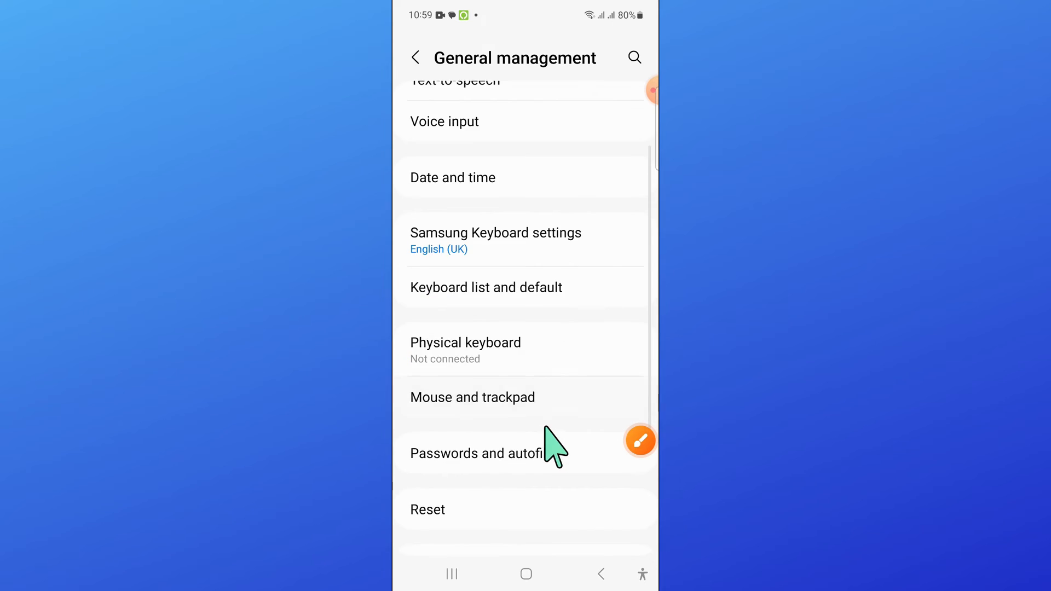
Step: Go to the Reset page in General management
click(638, 440)
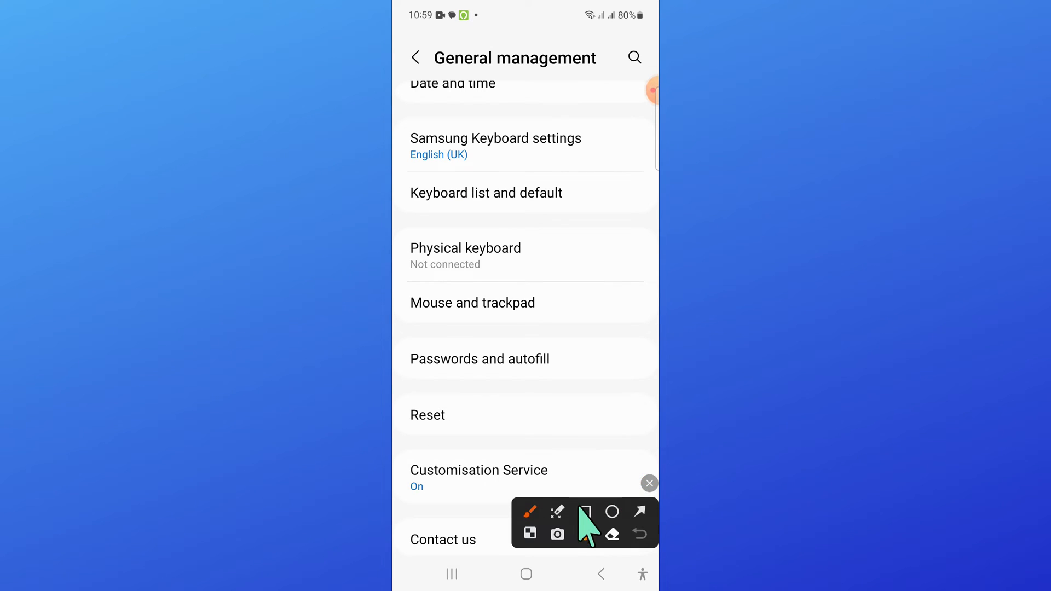
click(583, 511)
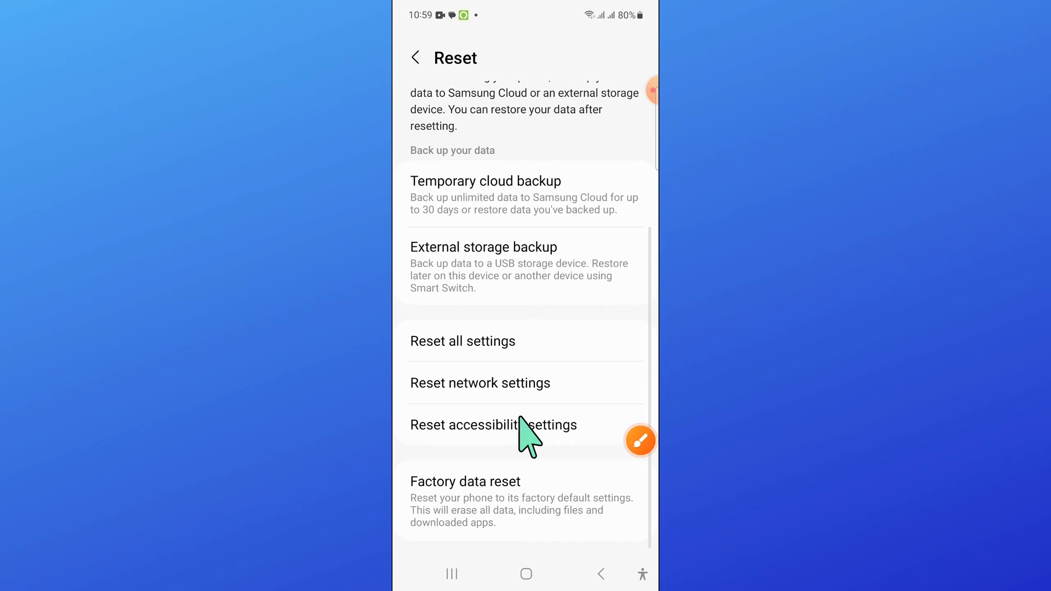
Step: Bring up the Reset all settings screen
click(639, 440)
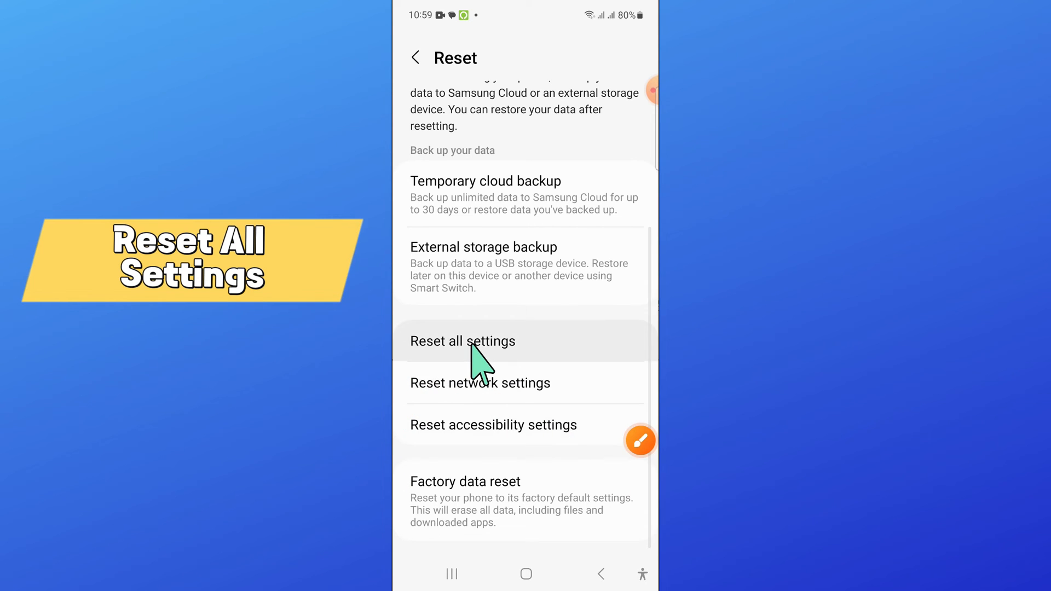
click(462, 341)
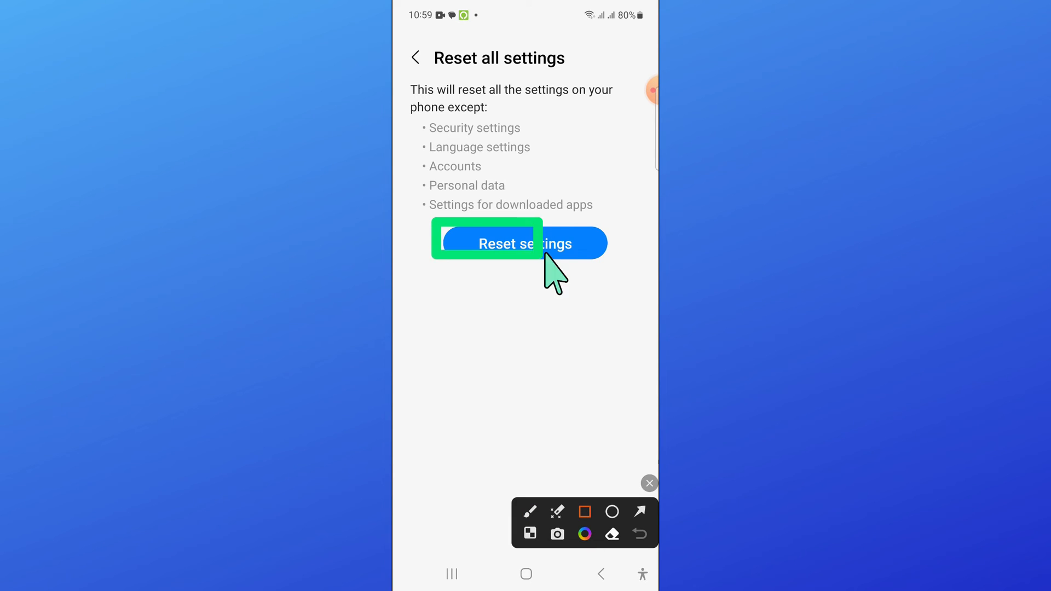
mouse_move(497, 429)
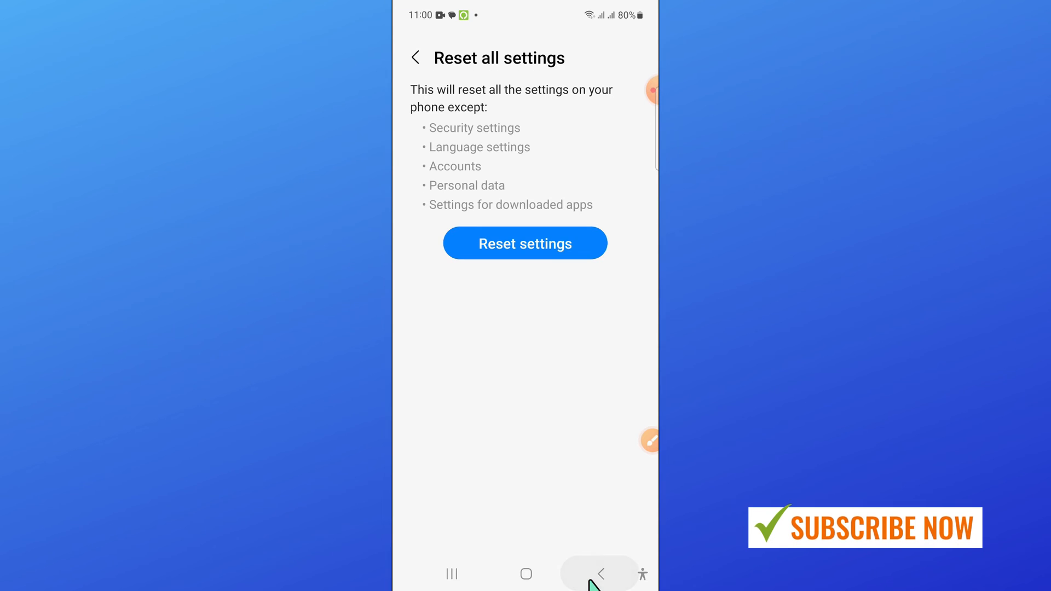
Step: Return to the main Settings list after the reset screen
click(599, 574)
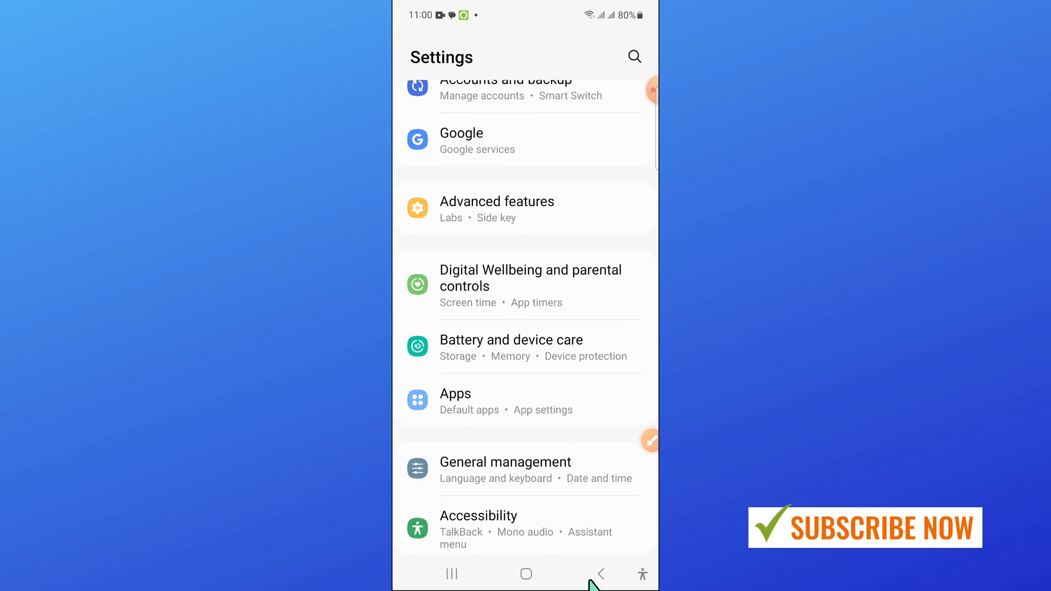
Step: Go to the Battery and device care page from the Settings list
click(649, 440)
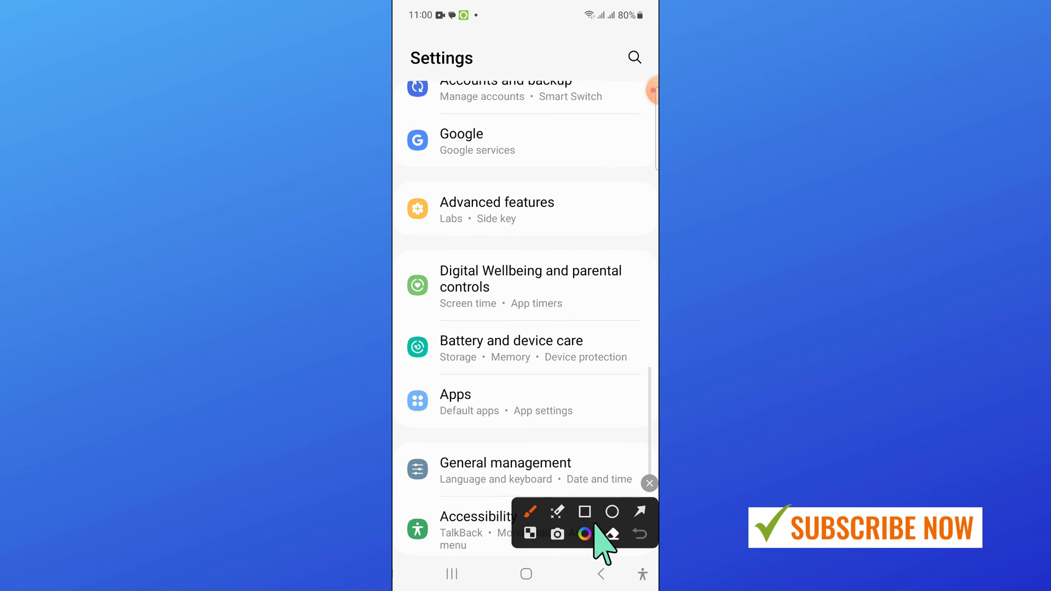
click(584, 511)
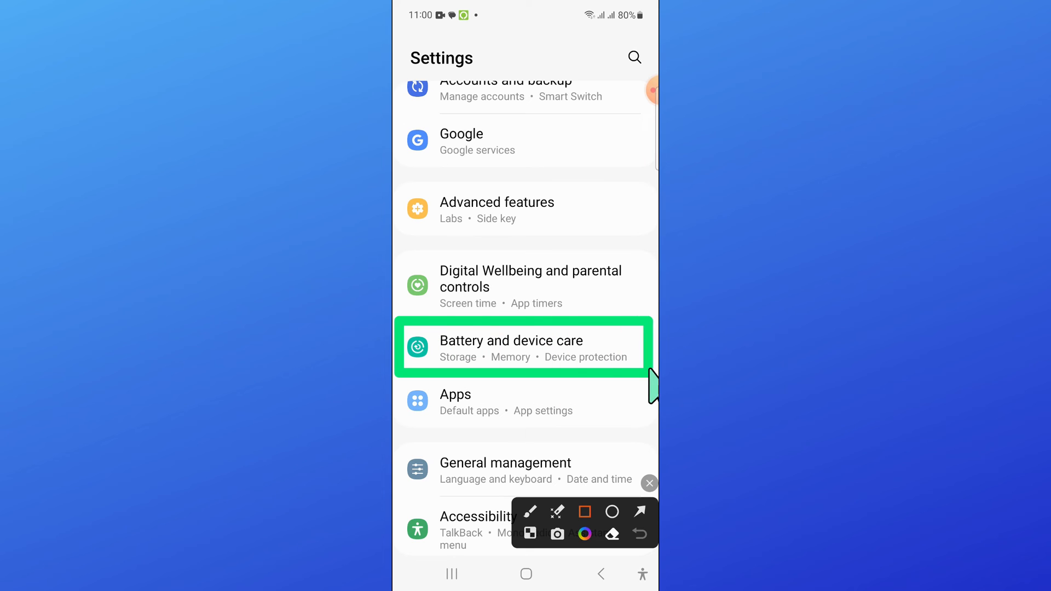
click(639, 511)
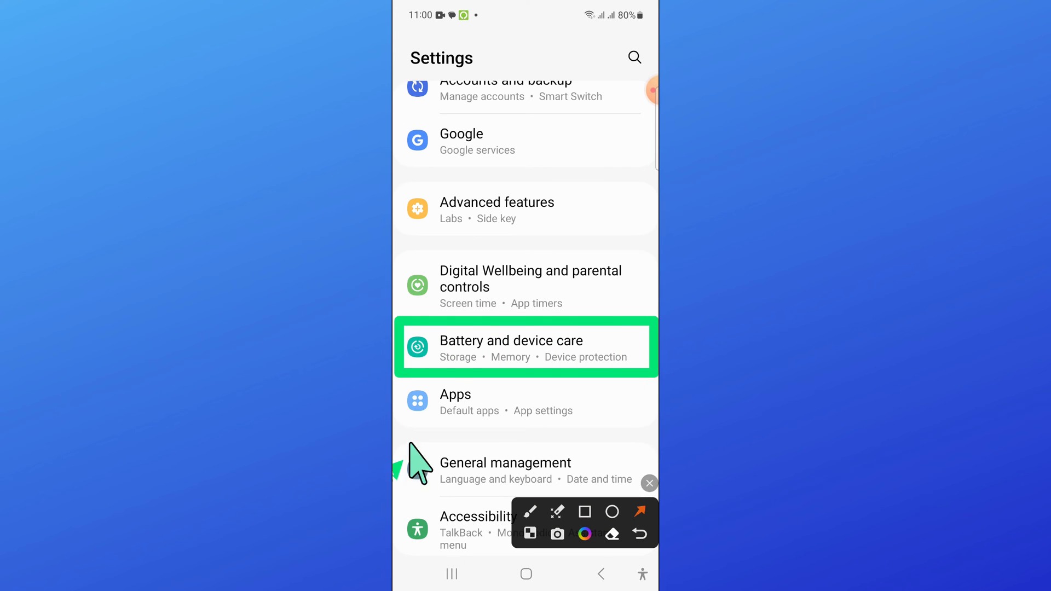
click(648, 483)
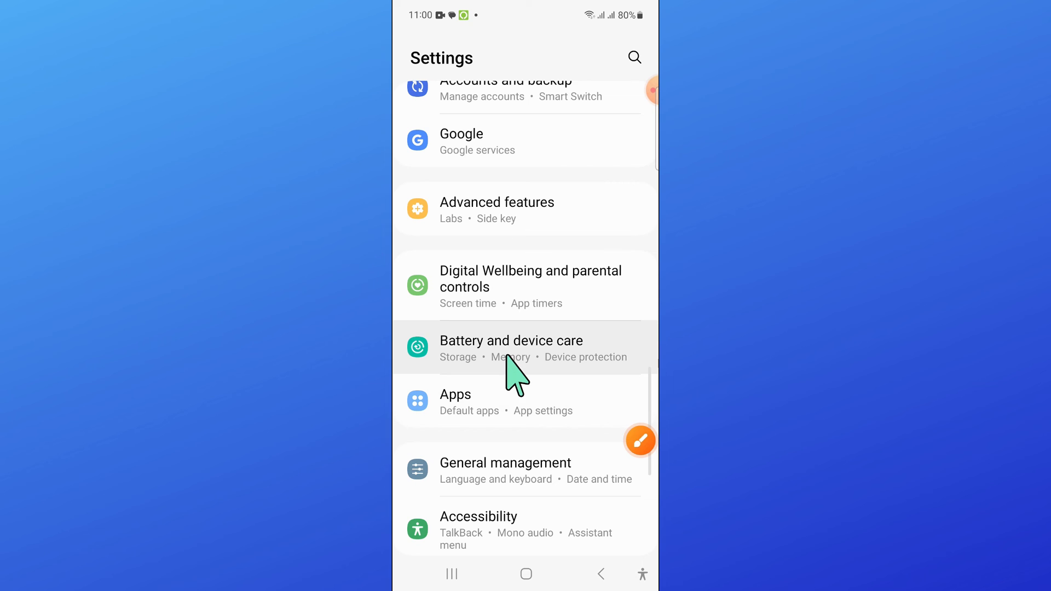
click(512, 340)
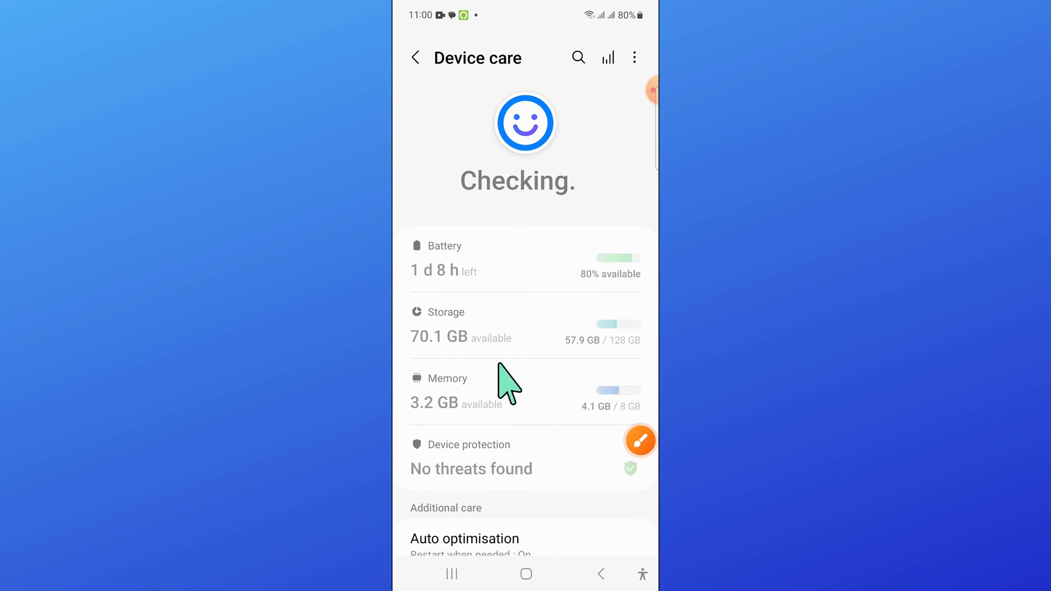
Step: Go to the Software update page from Device care
scroll(down, 3)
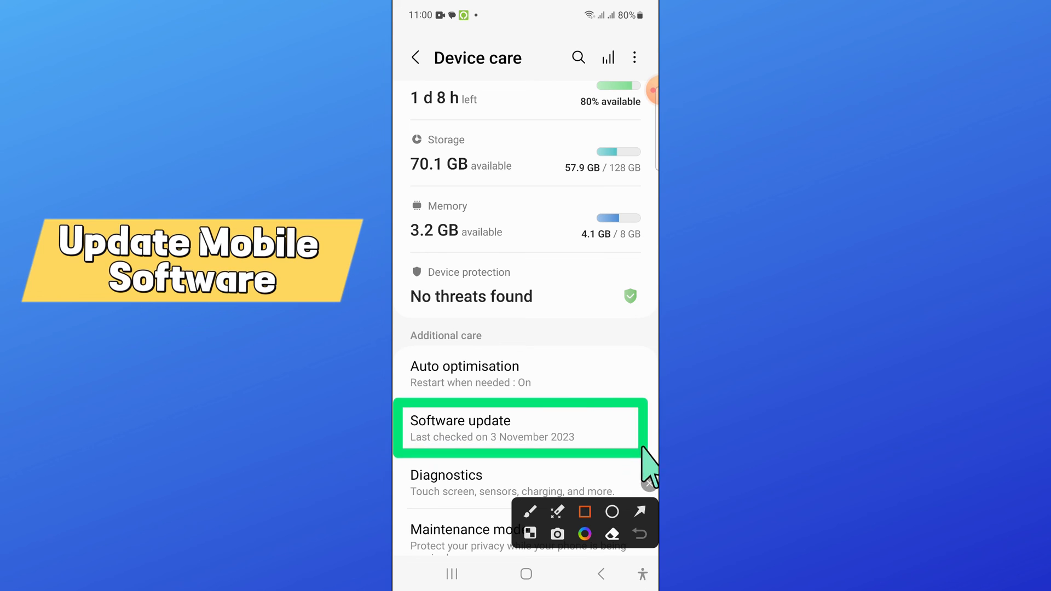
click(639, 512)
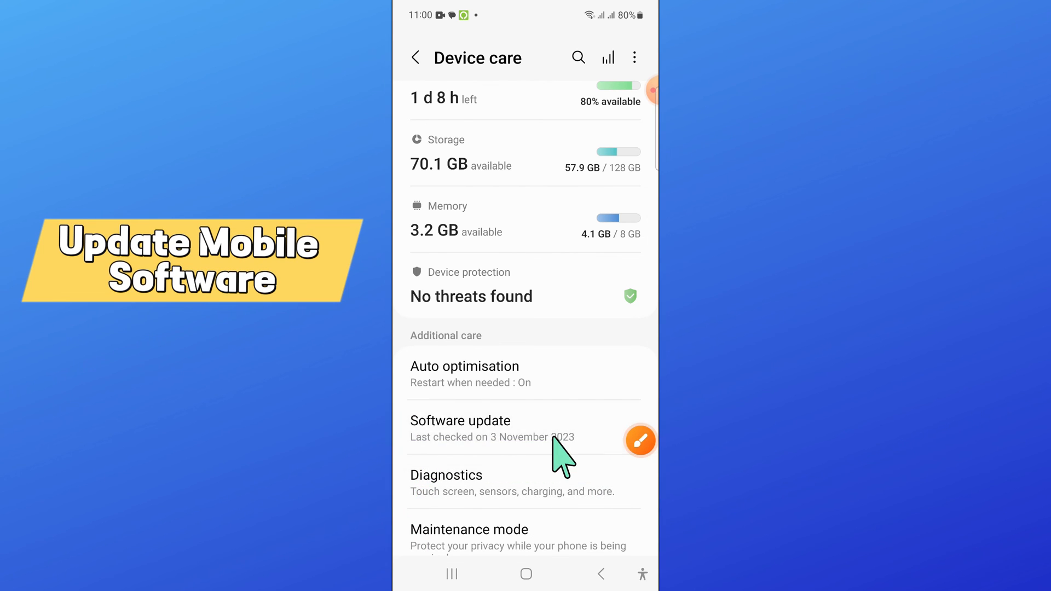
click(461, 429)
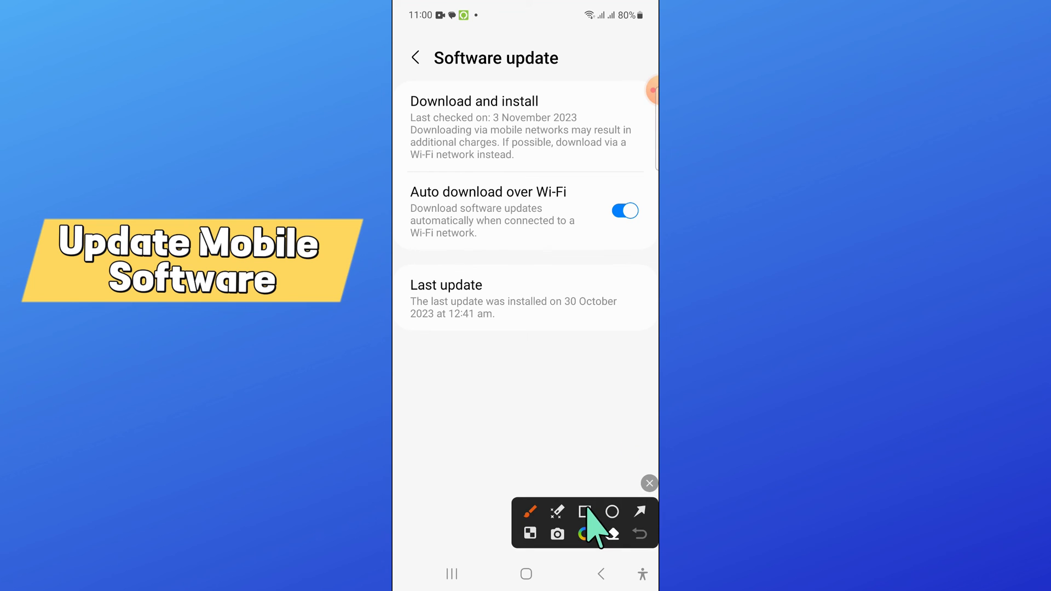
Step: Choose Download and install so Software update starts checking for updates
click(583, 512)
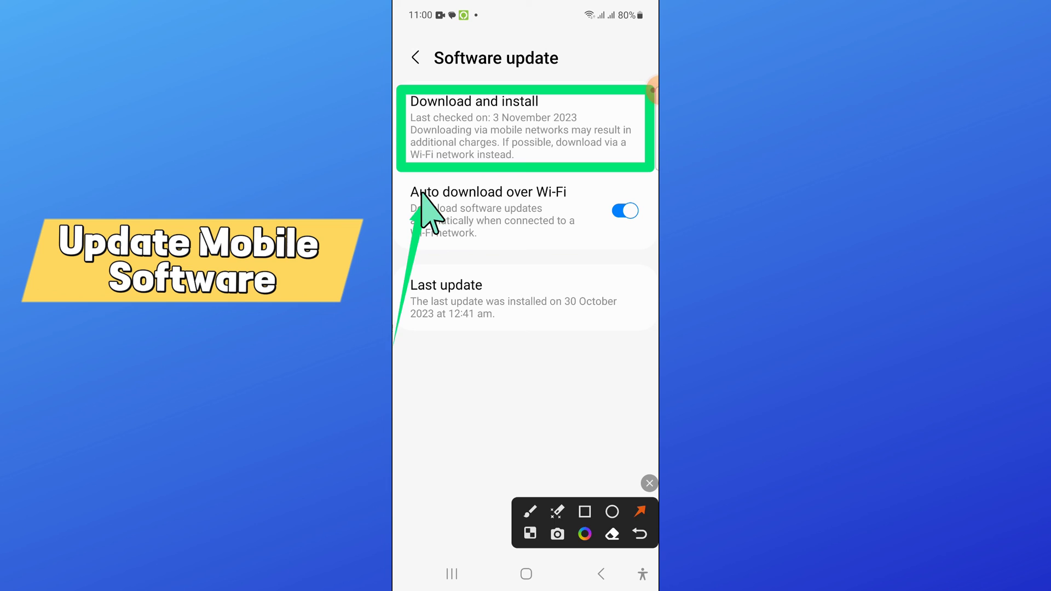
click(647, 483)
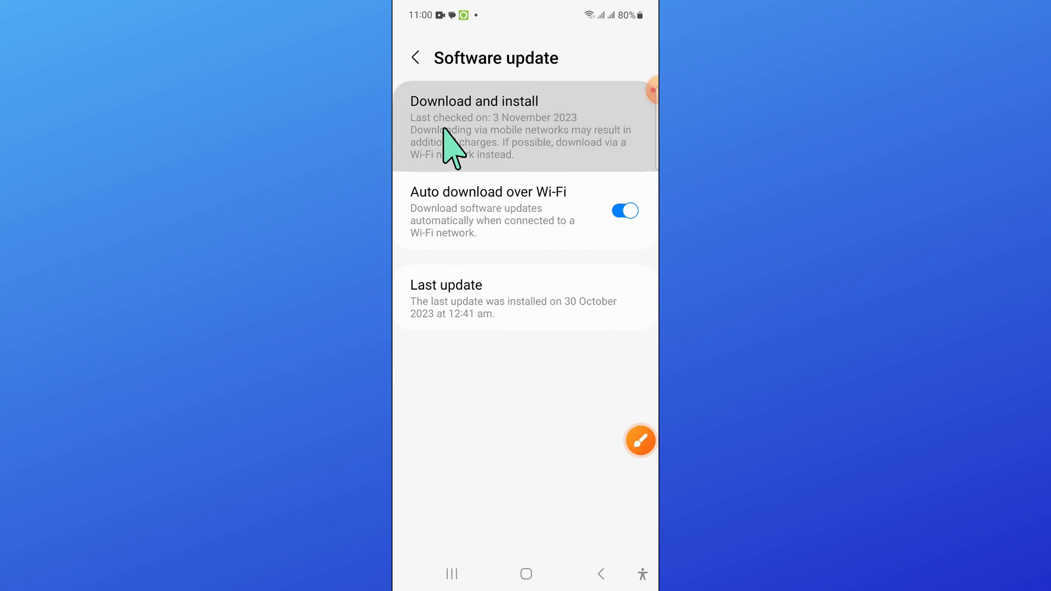
click(474, 127)
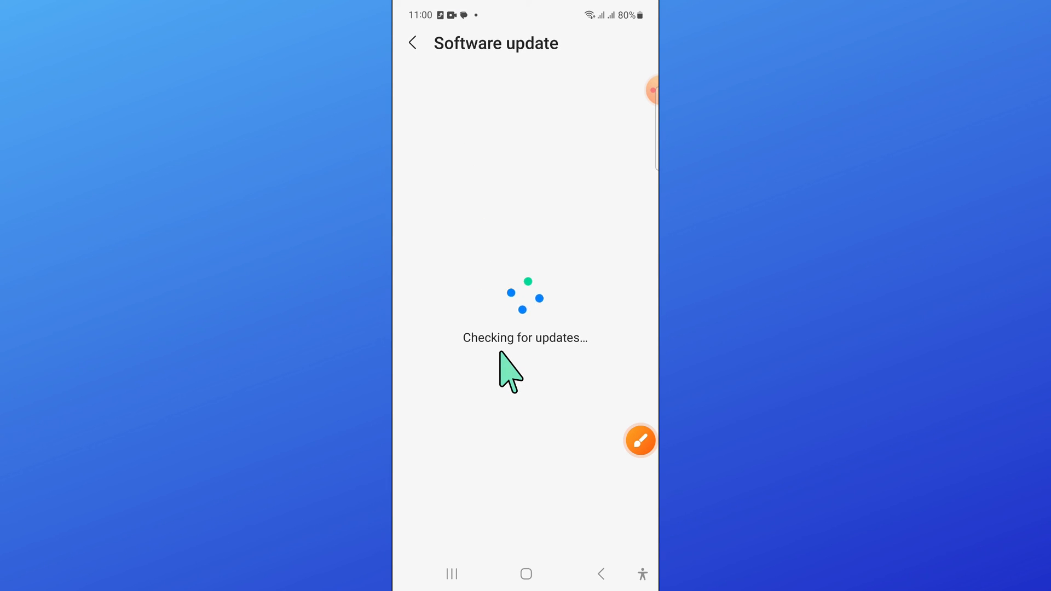